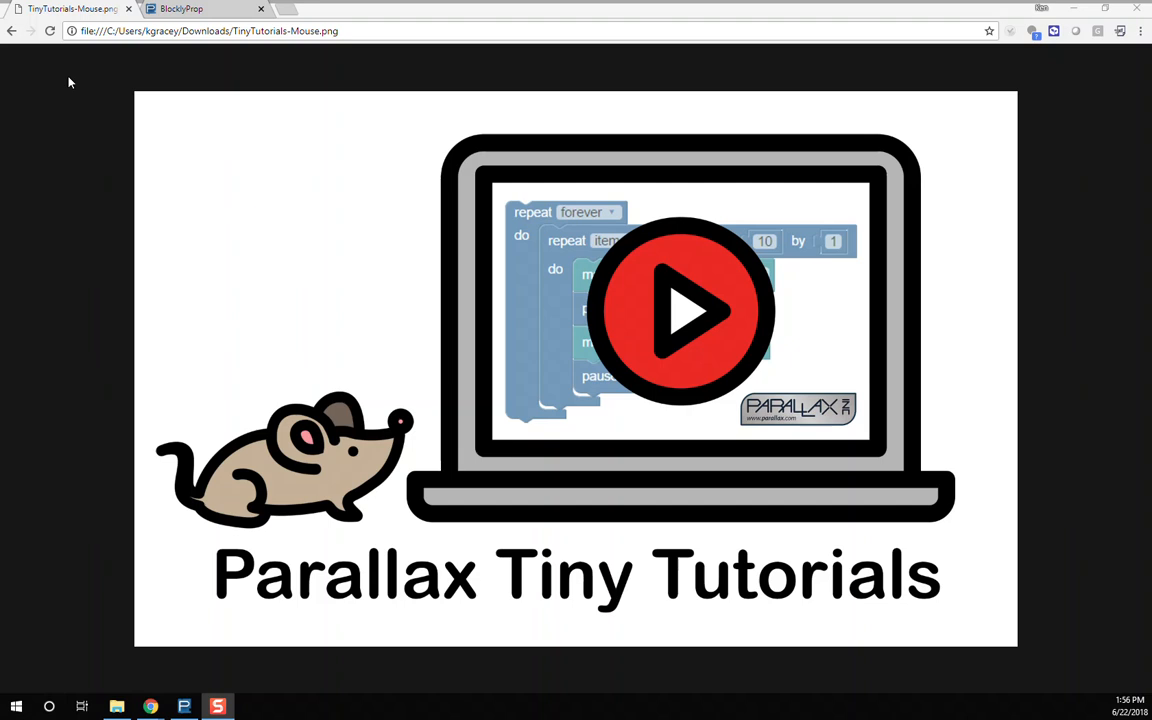
mouse_move(180, 9)
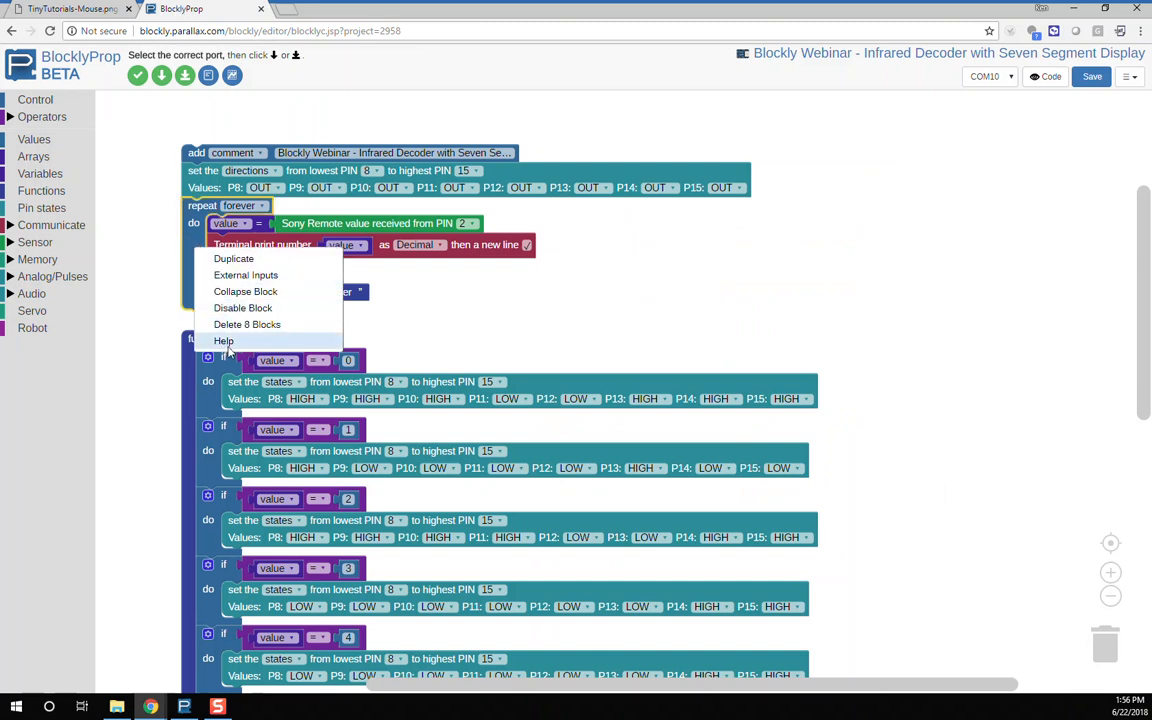
Open the repeat forever block's Help page on learn.parallax.com.
left_click(223, 341)
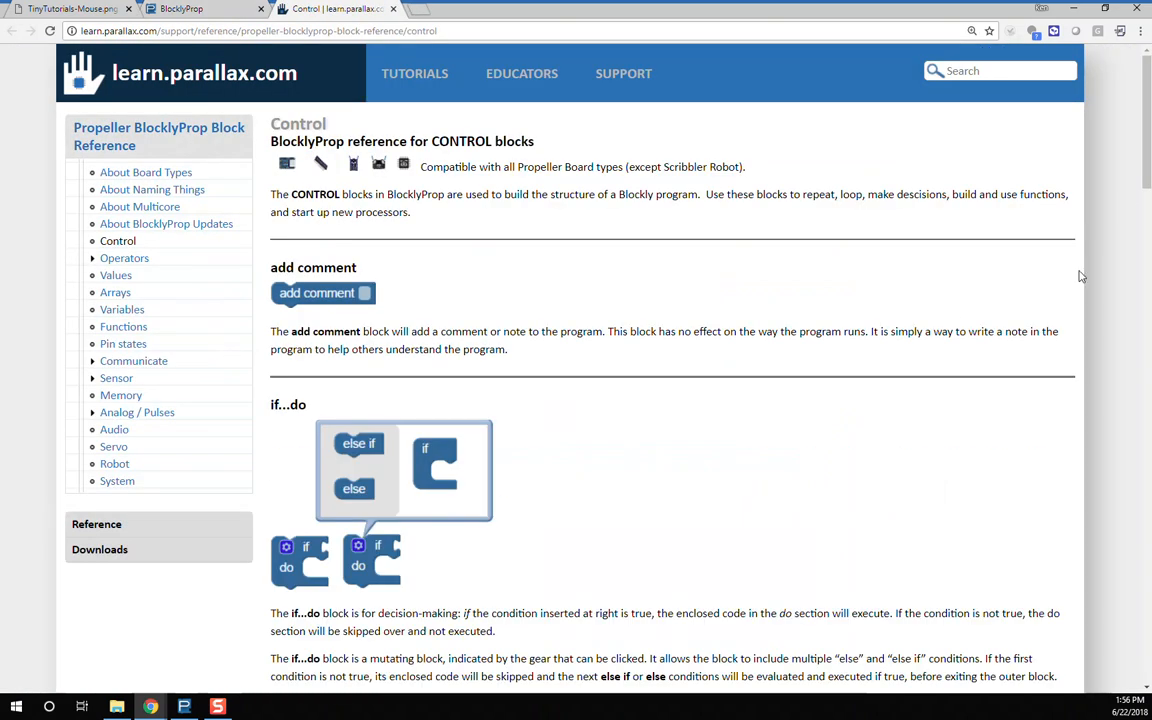
Scroll the Control reference, then open the Sony Remote value block's Help page.
scroll("down", 3)
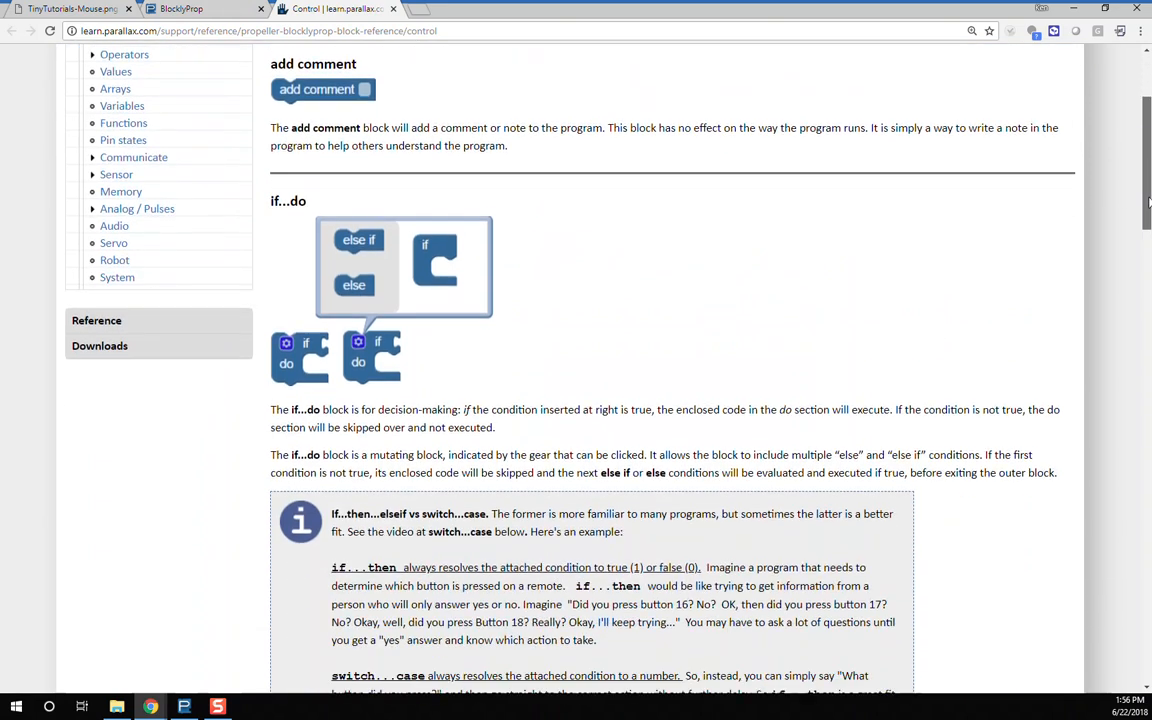
scroll("down", 3)
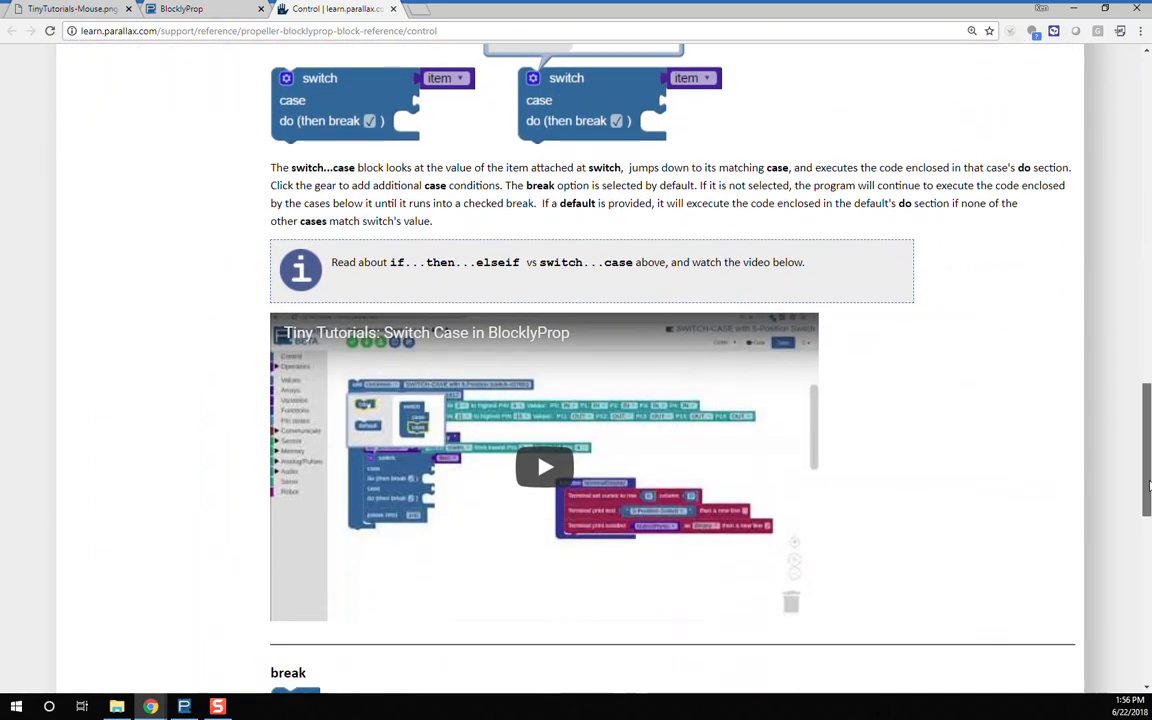
scroll("down", 3)
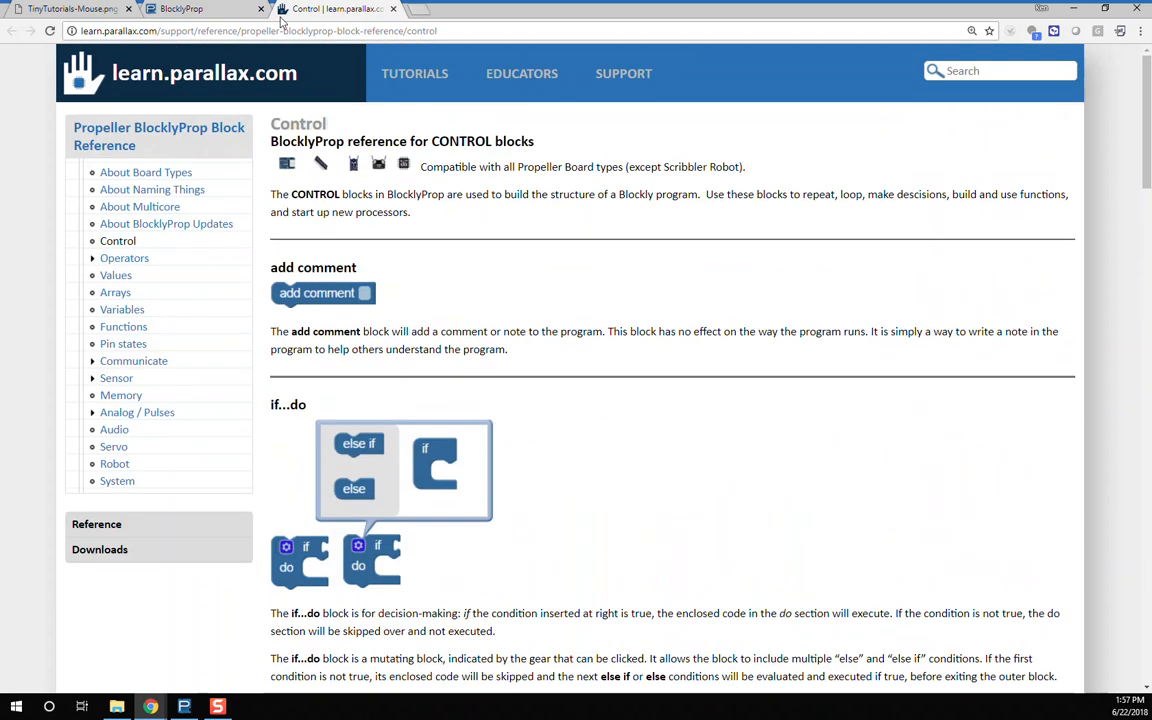
left_click(185, 9)
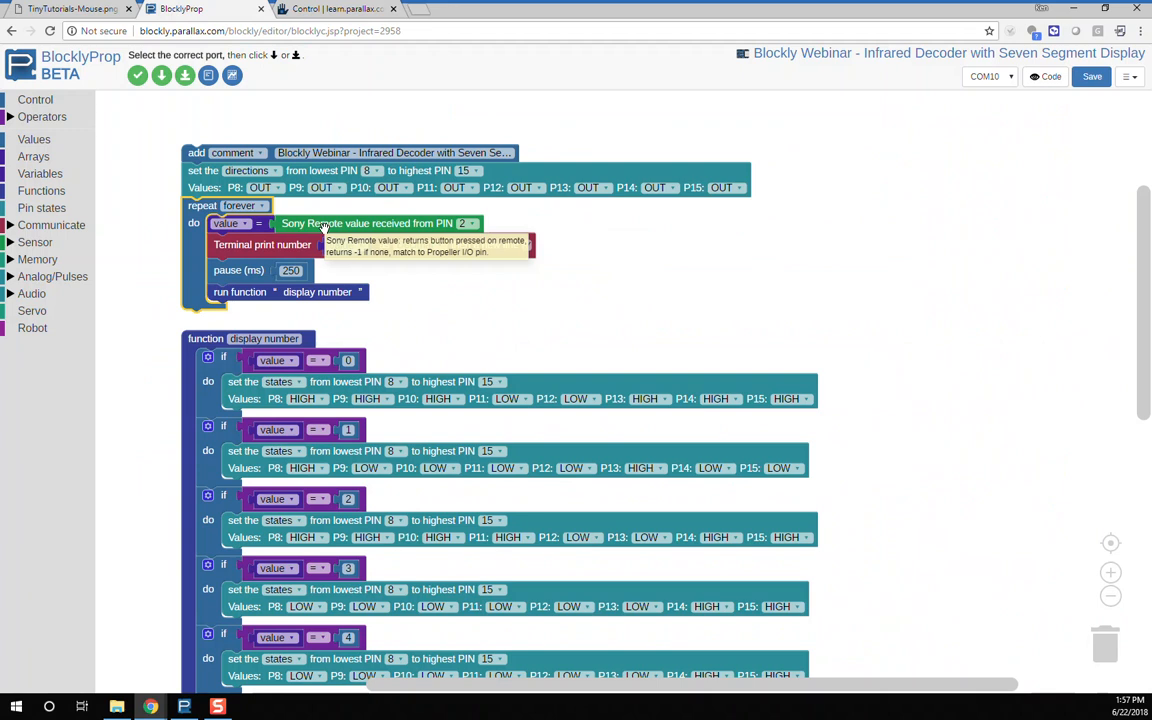
right_click(370, 223)
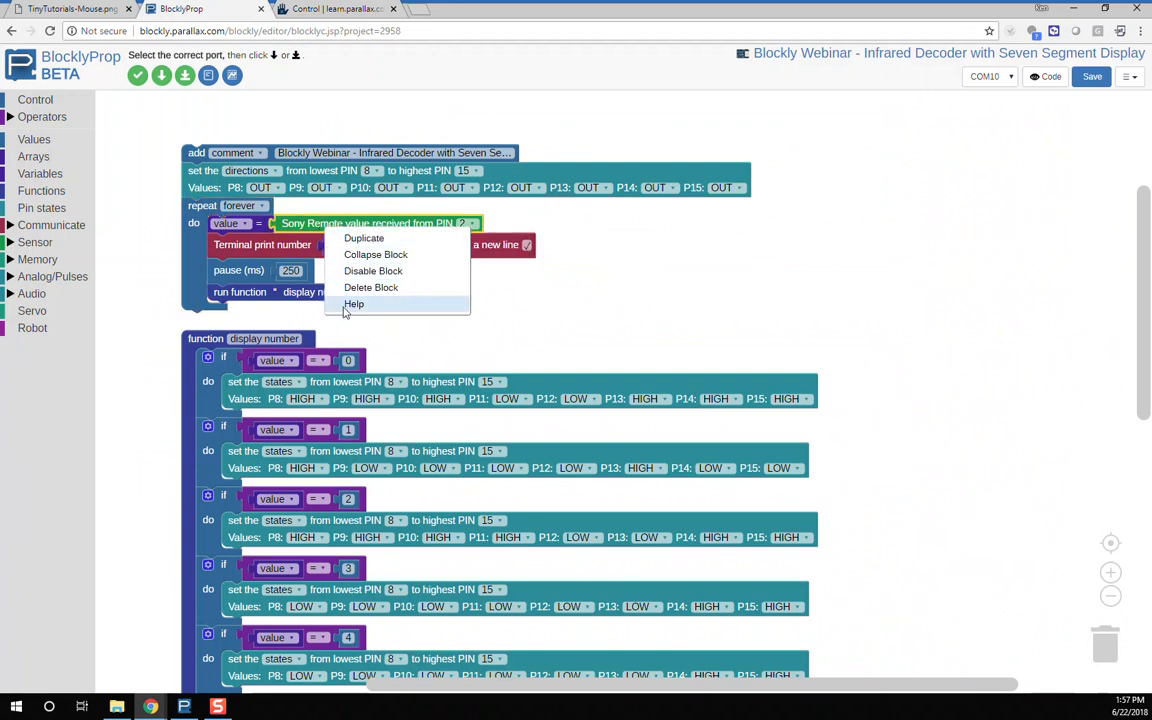
left_click(354, 304)
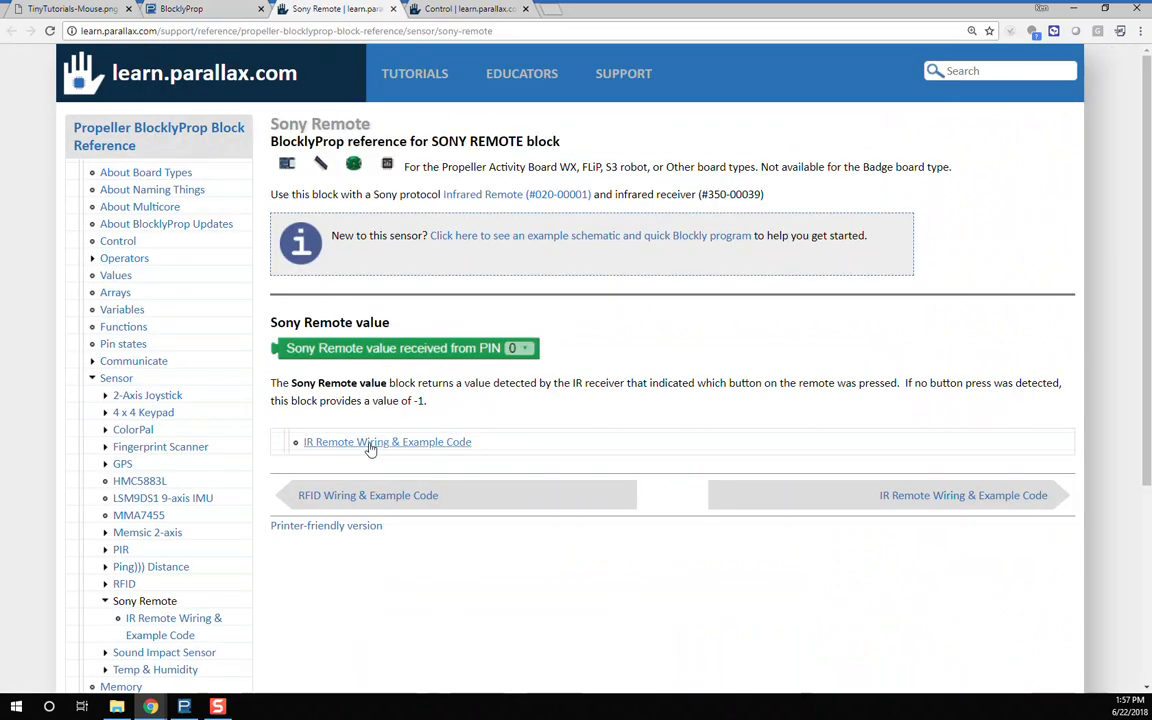
Follow the IR Remote Wiring & Example Code link from the Sony Remote page.
left_click(387, 441)
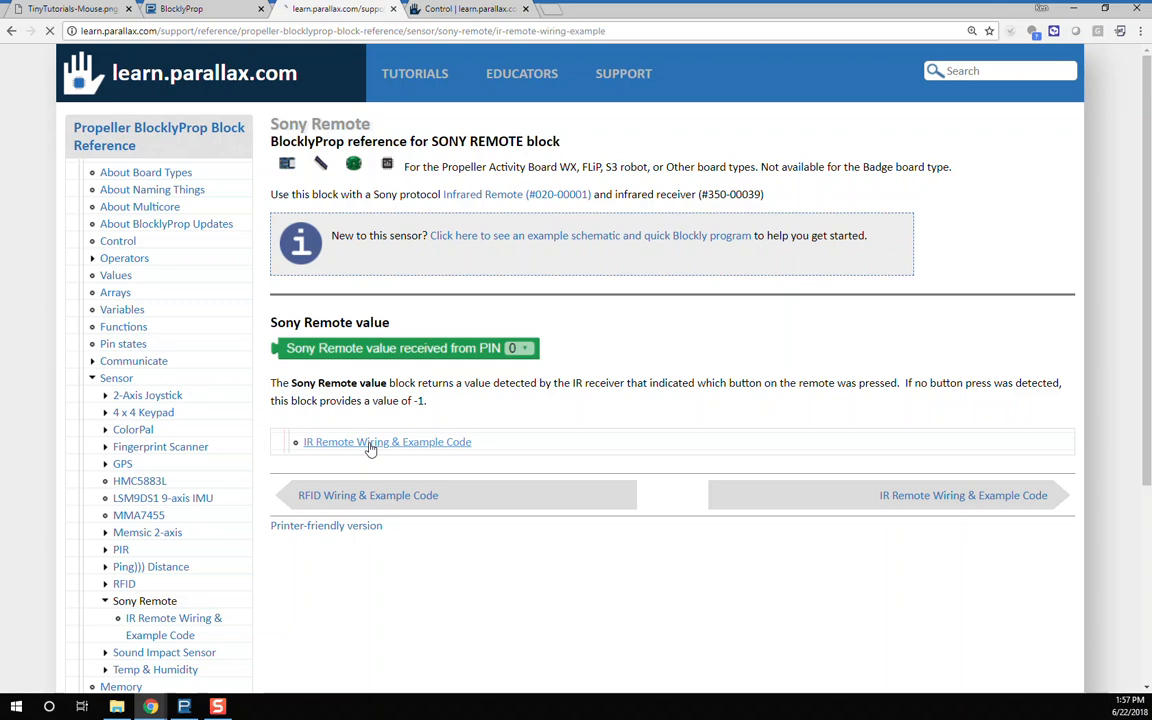
left_click(387, 441)
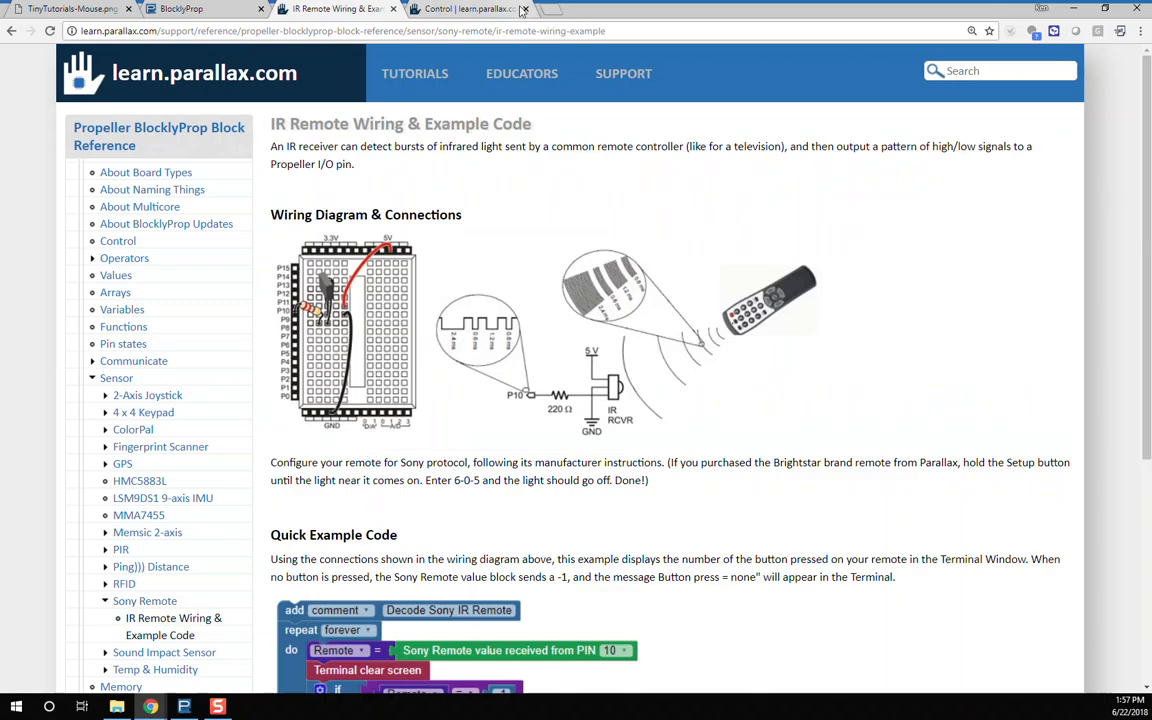
mouse_move(540, 9)
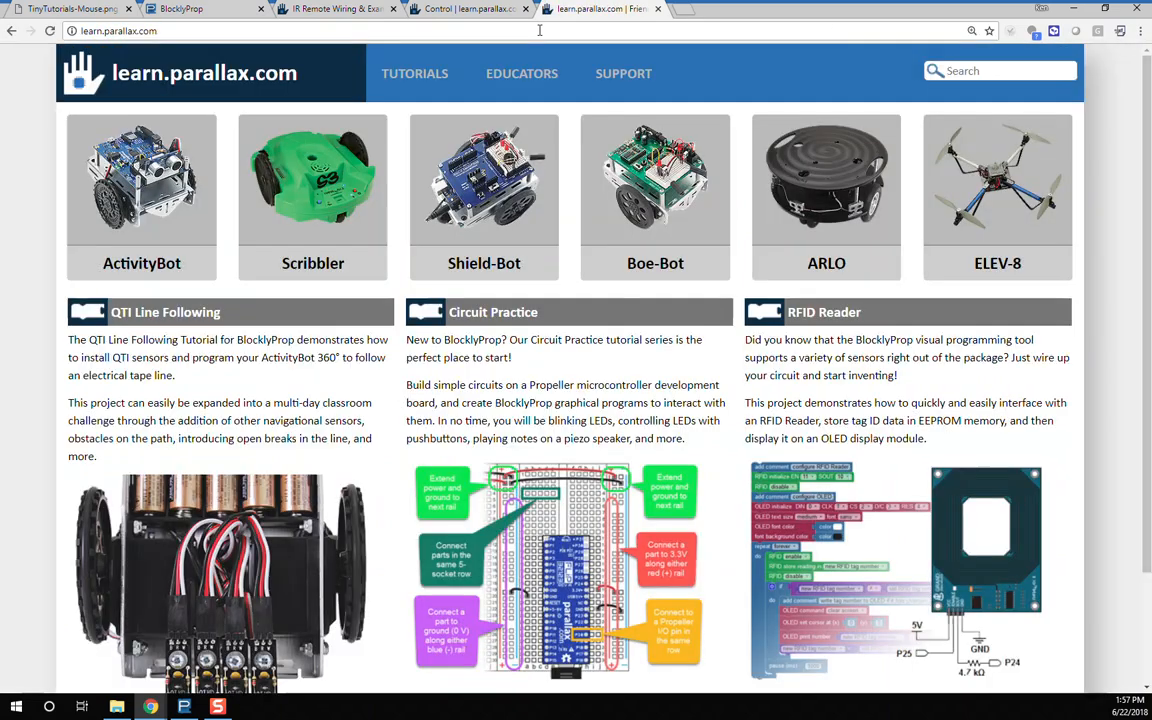
Go through BlocklyProp Tutorials to the Propeller Board Block Reference page.
left_click(414, 73)
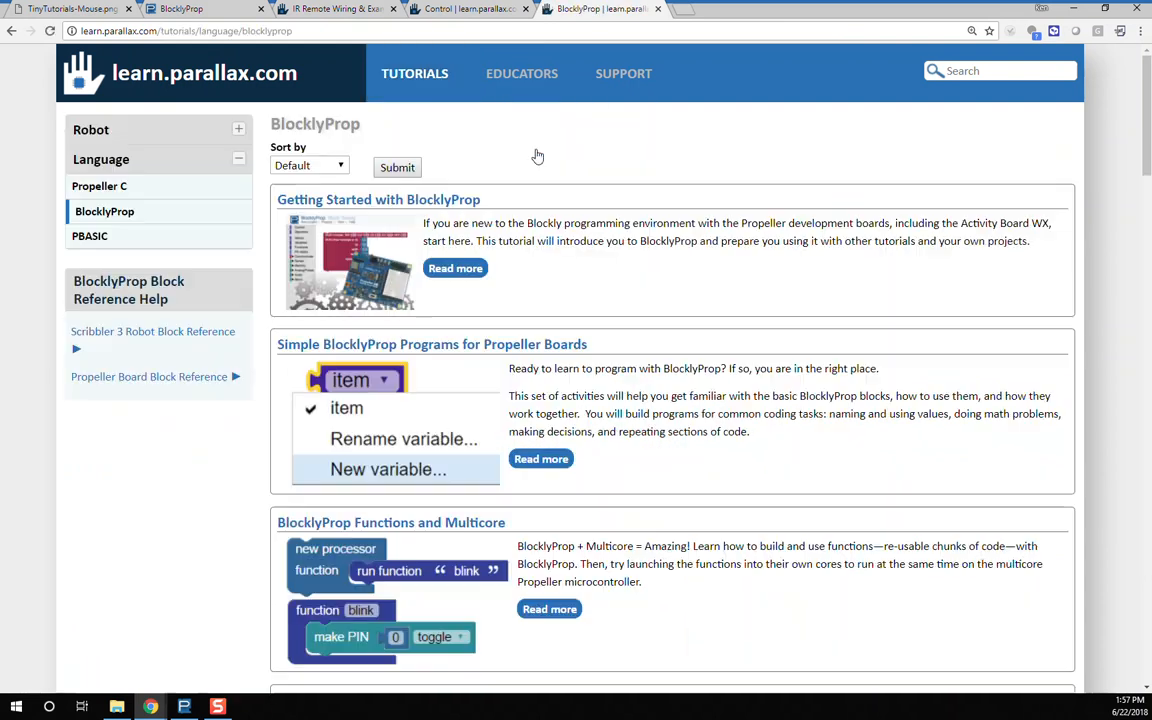
mouse_move(95, 383)
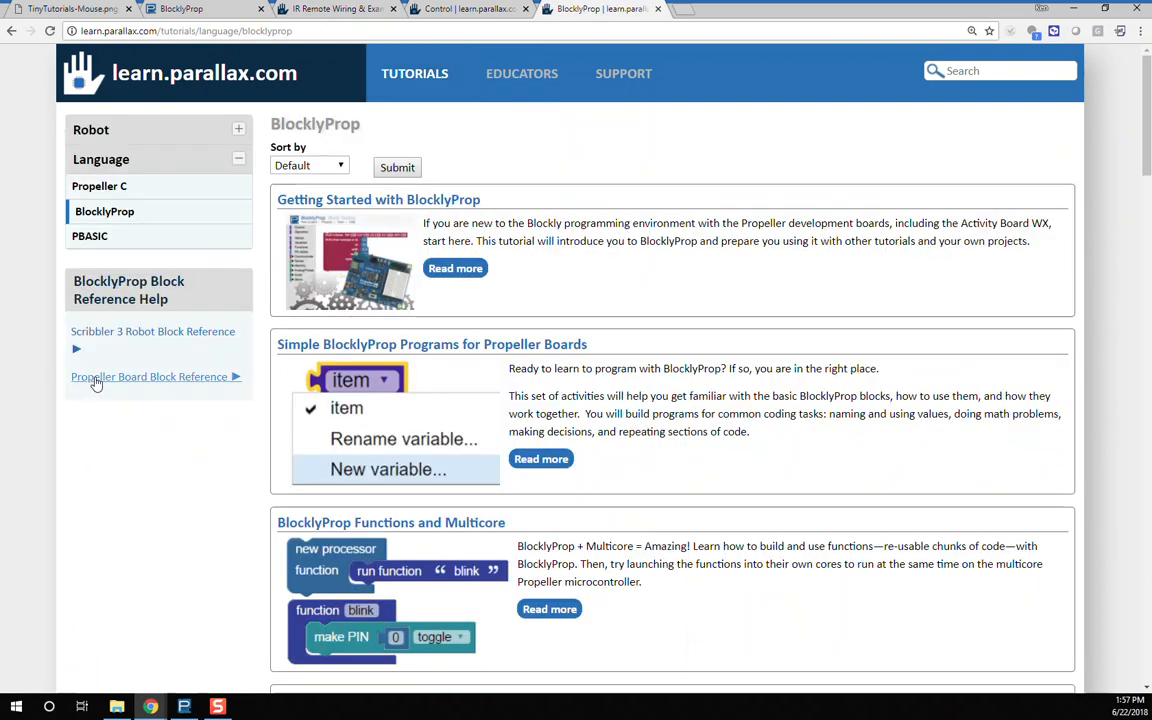
left_click(148, 376)
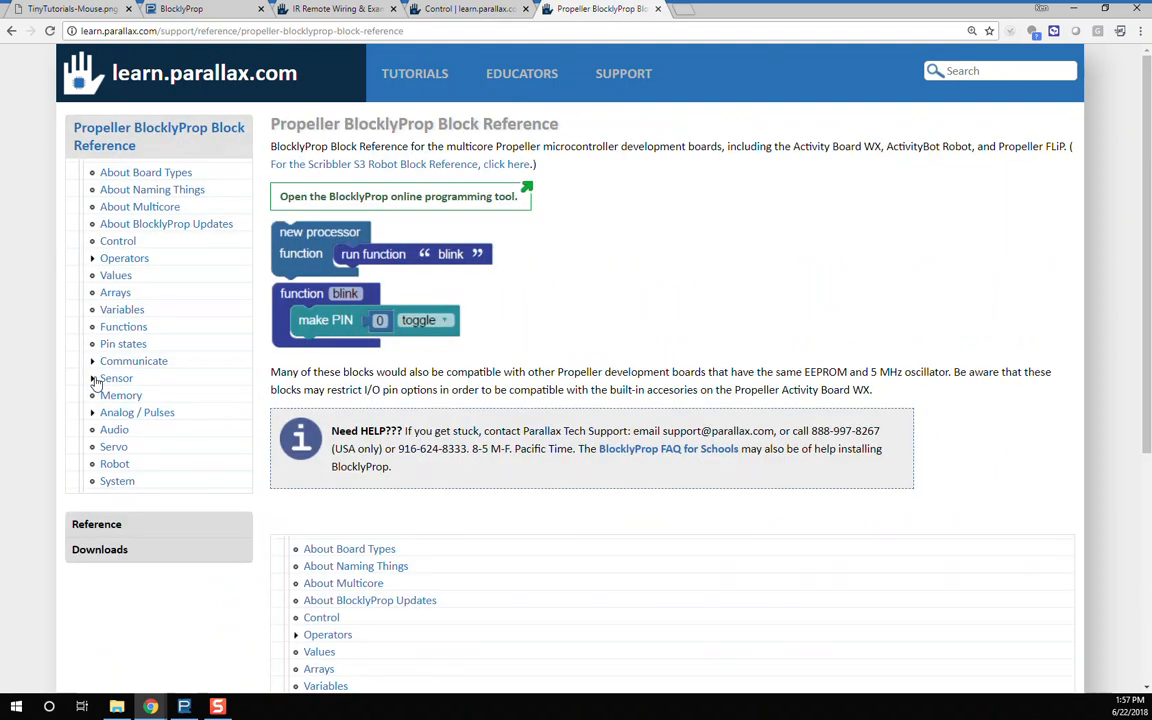